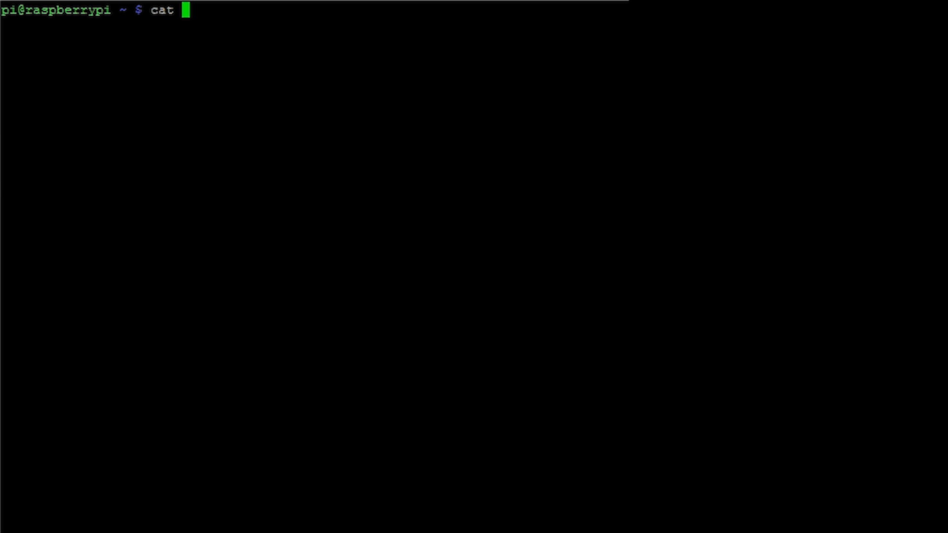
Print /etc/network/interfaces with cat, showing the loopback, eth0 DHCP and wlan0 settings.
type("/etc")
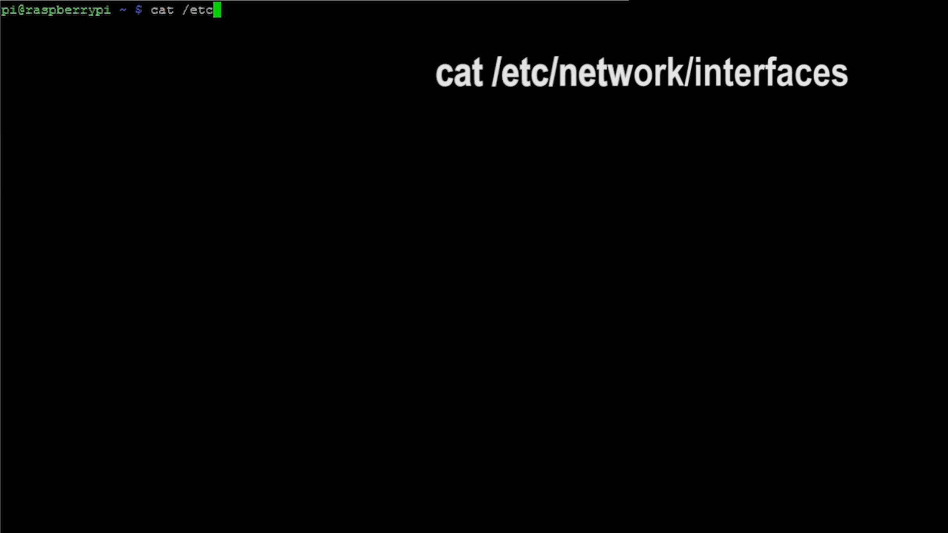
type("net")
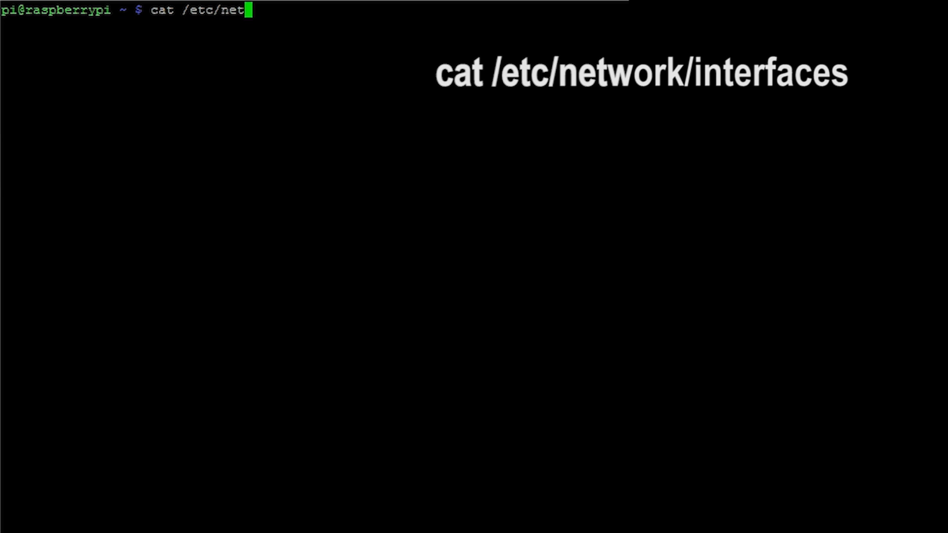
type("work")
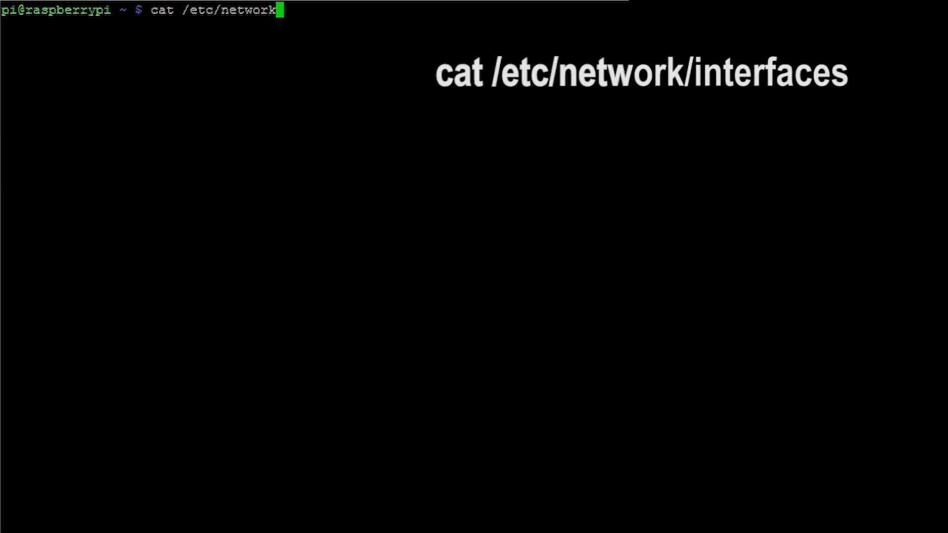
type("/inter")
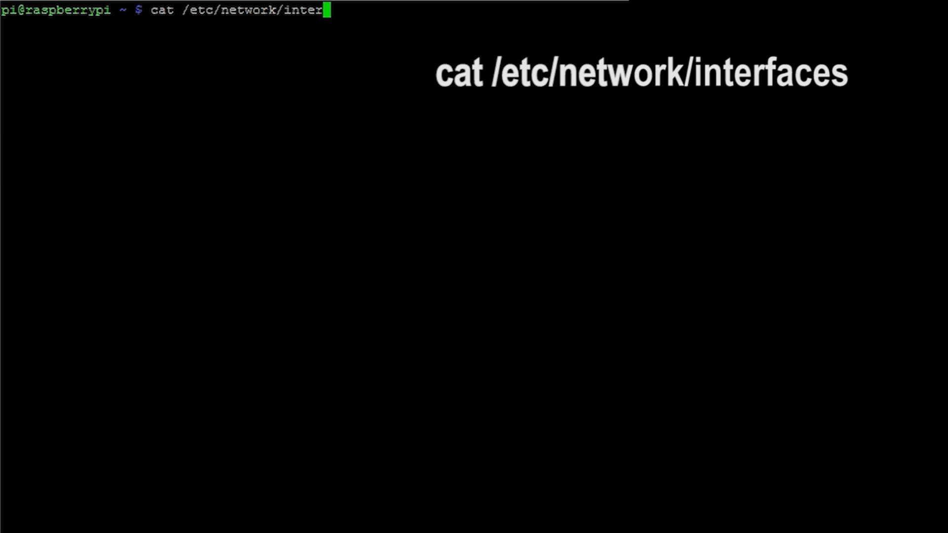
key("Return")
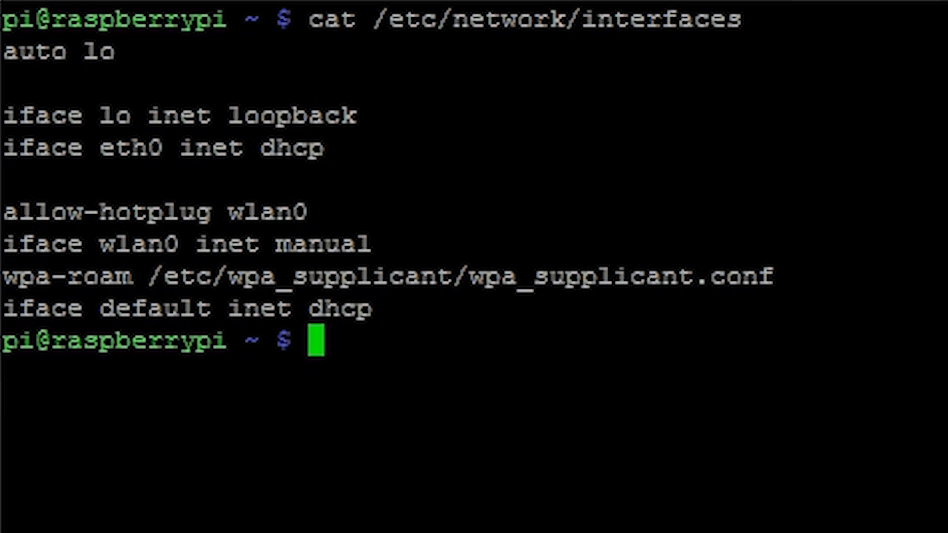
Run ifconfig to show eth0 at 192.168.137.82, broadcast 192.168.137.255, mask 255.255.255.0.
type("i")
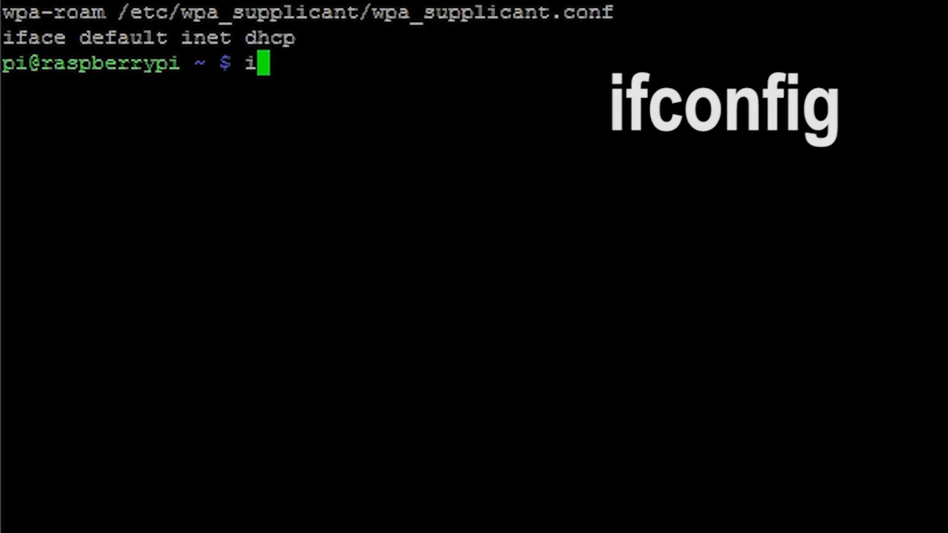
type("fconfi")
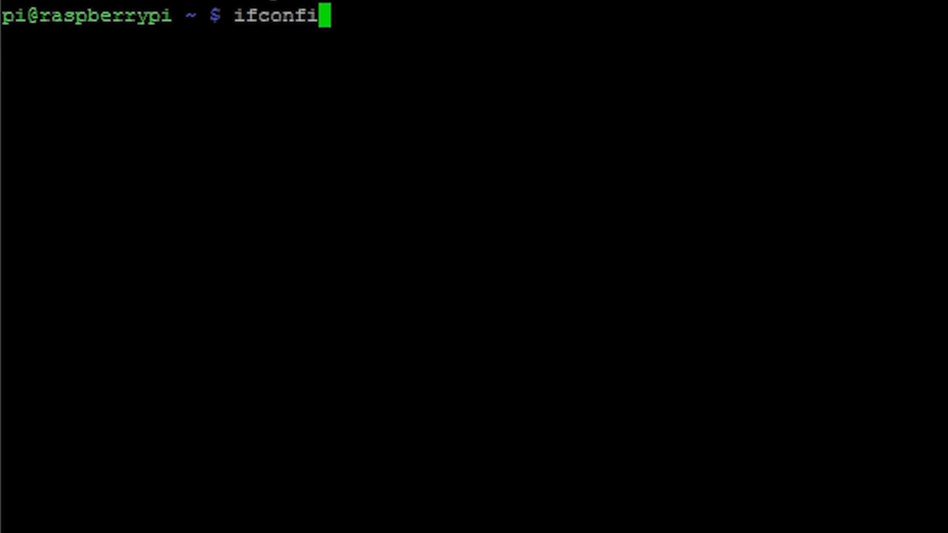
key("Return")
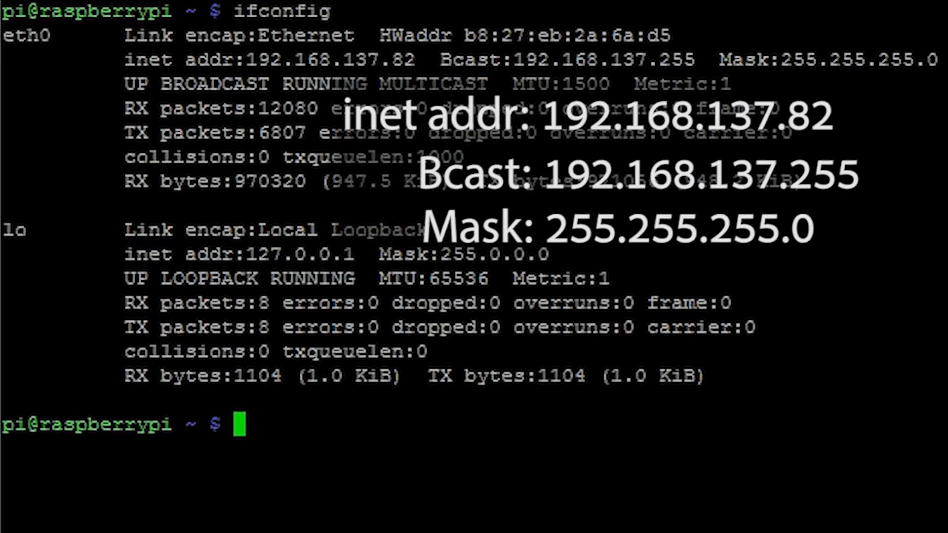
Show the routing table with gateway 192.168.137.1, then enter 'sudo nano /etc/network/interfaces'.
type("net")
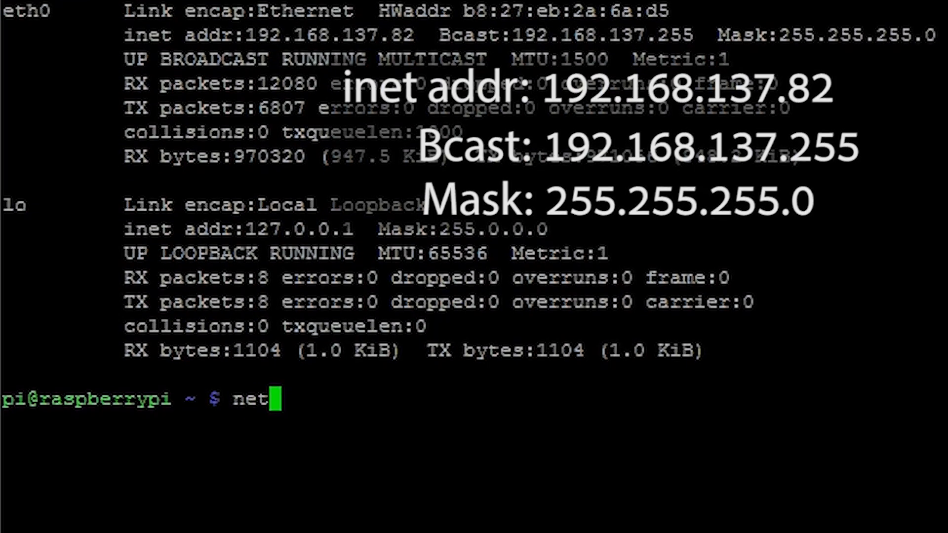
type("stat -nr")
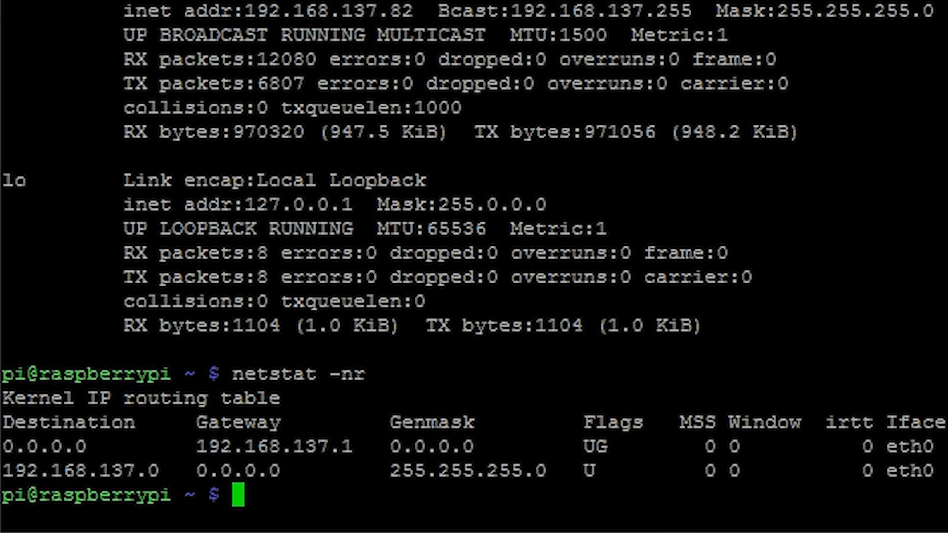
type("sudo")
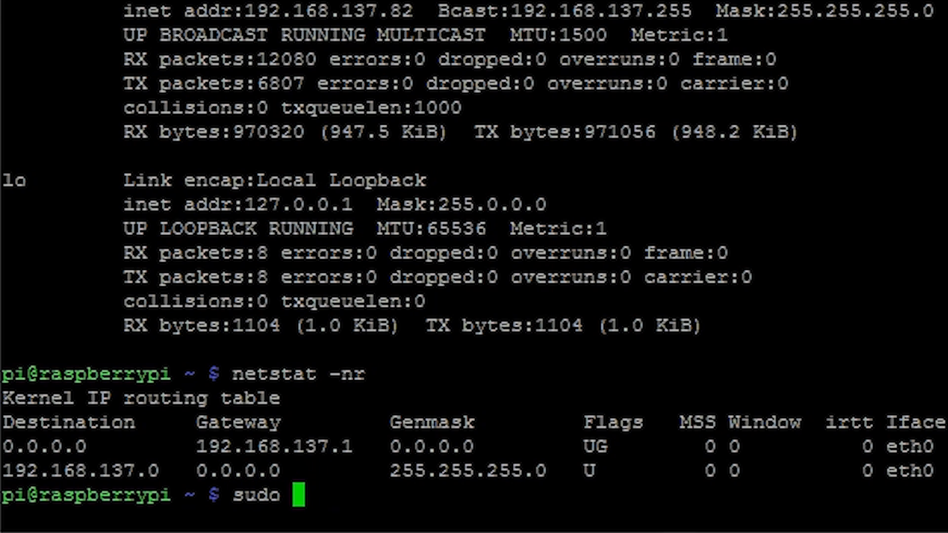
type("nano /")
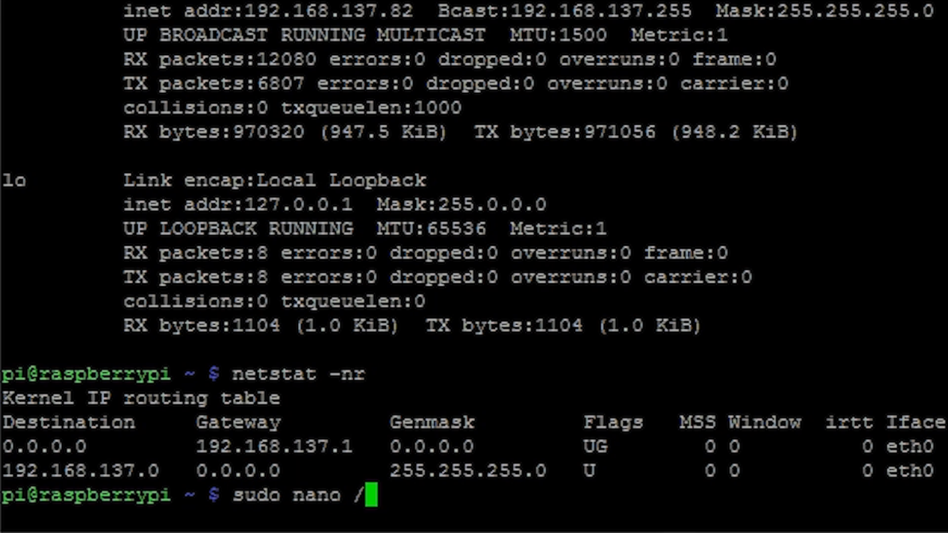
type("etc/networ")
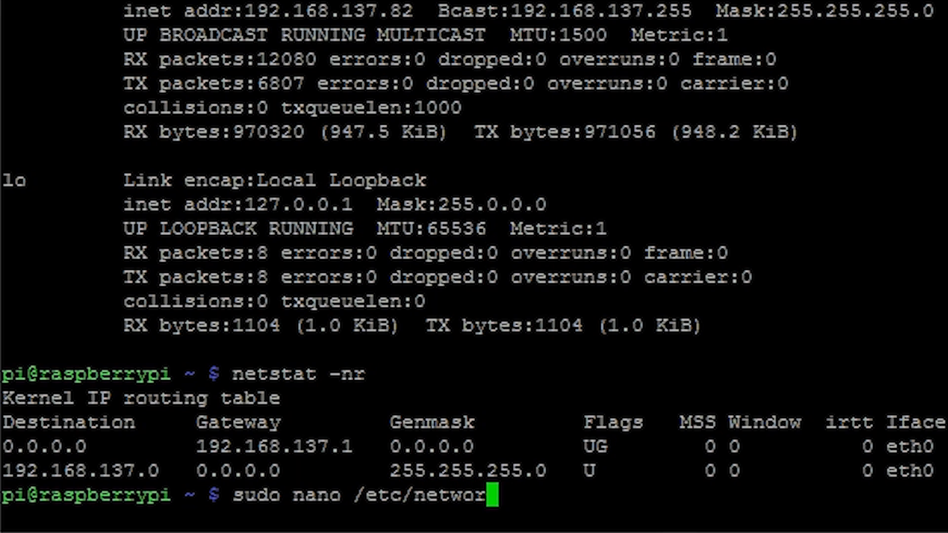
type("k/interface")
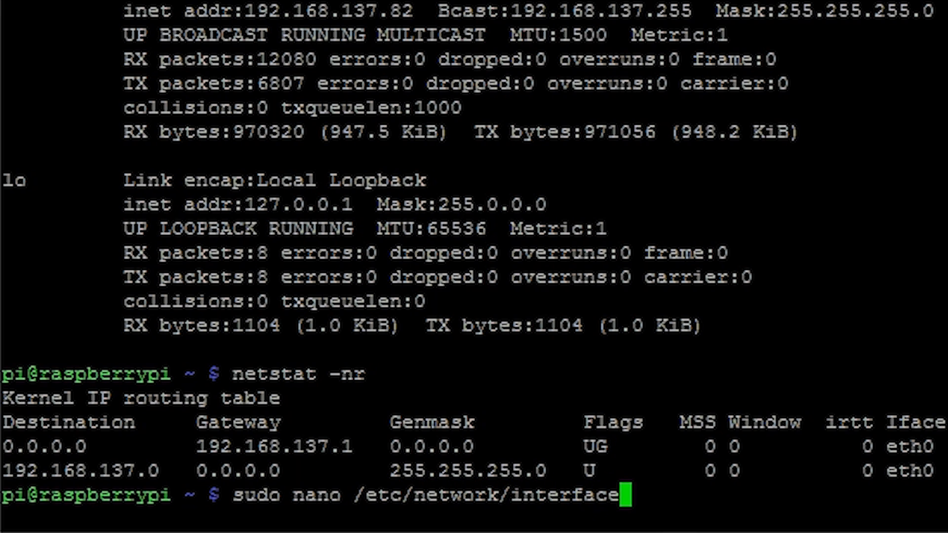
In nano, set eth0 to static with address 192.168.137.82 and netmask 255.255.255.0.
key("Return")
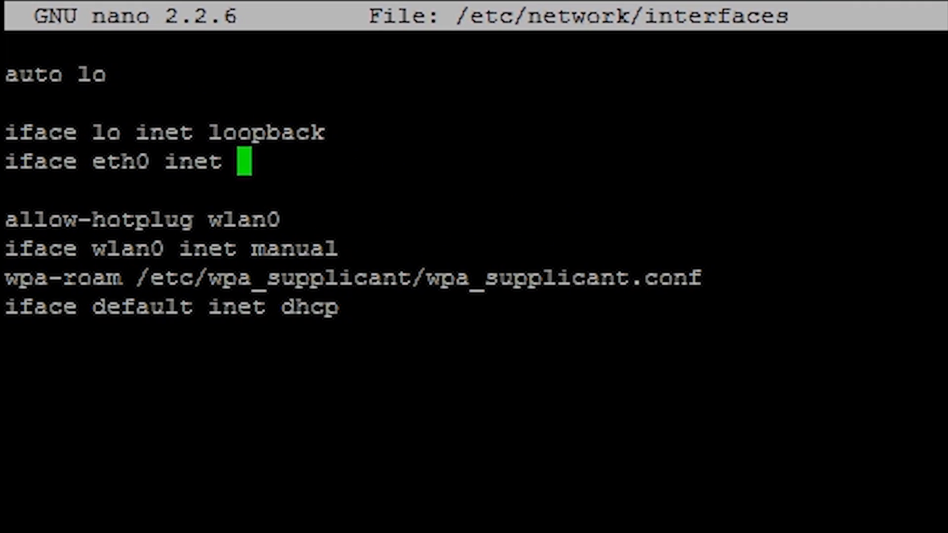
type("static")
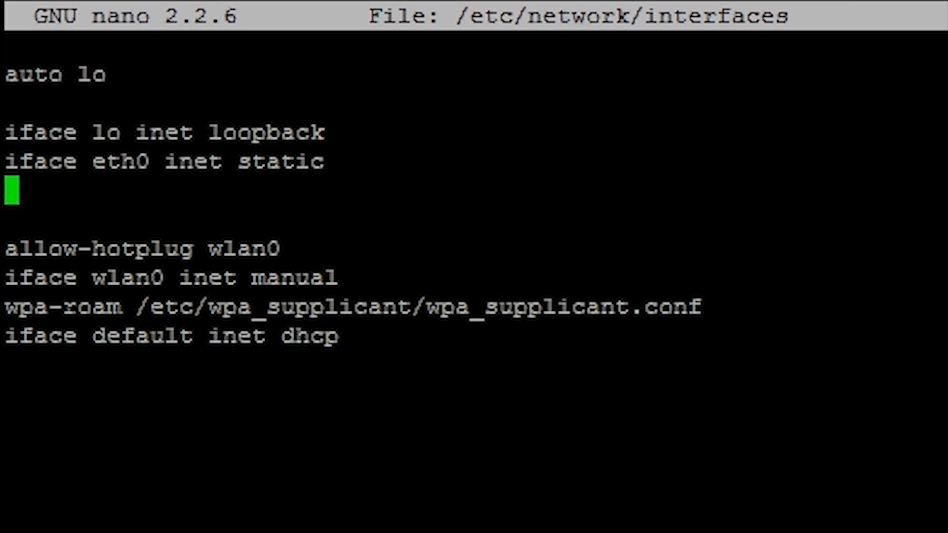
type("add")
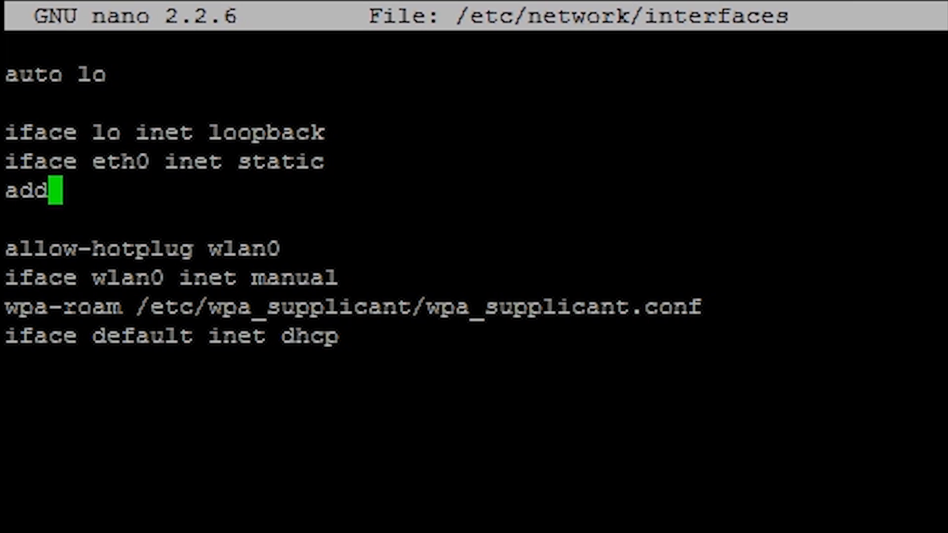
type("ress")
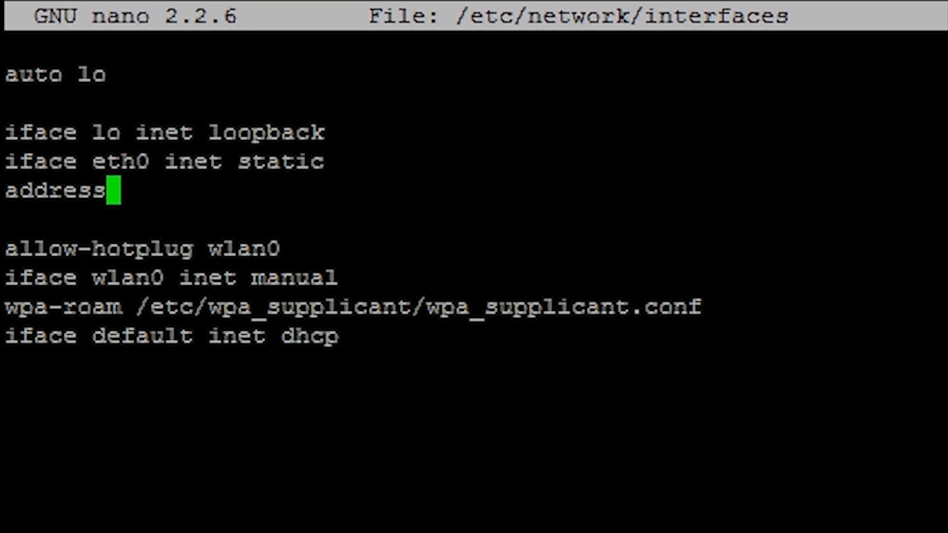
type("19")
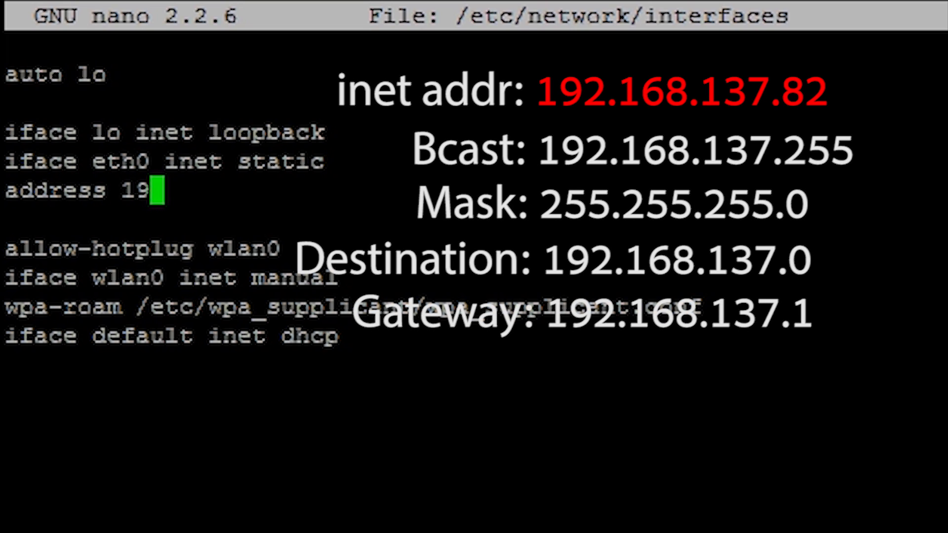
type("2.16")
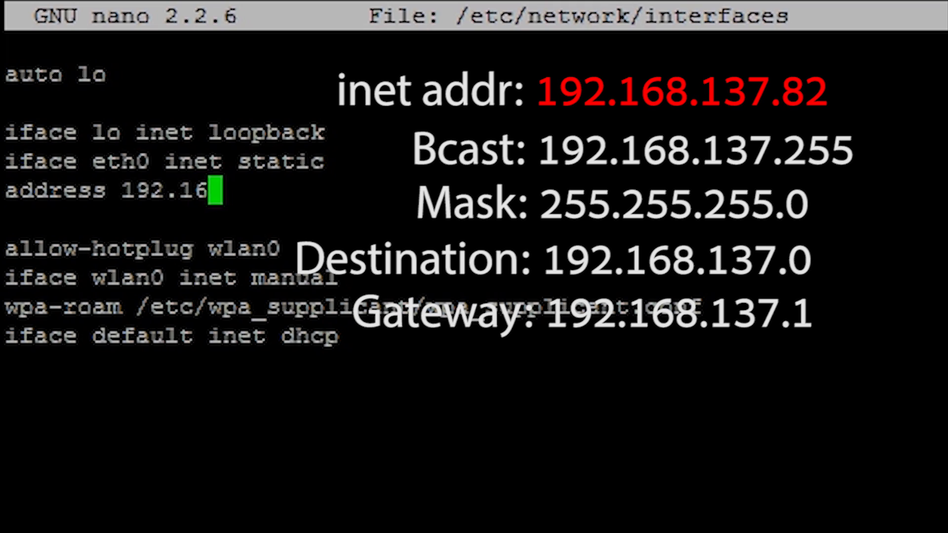
type("8.13")
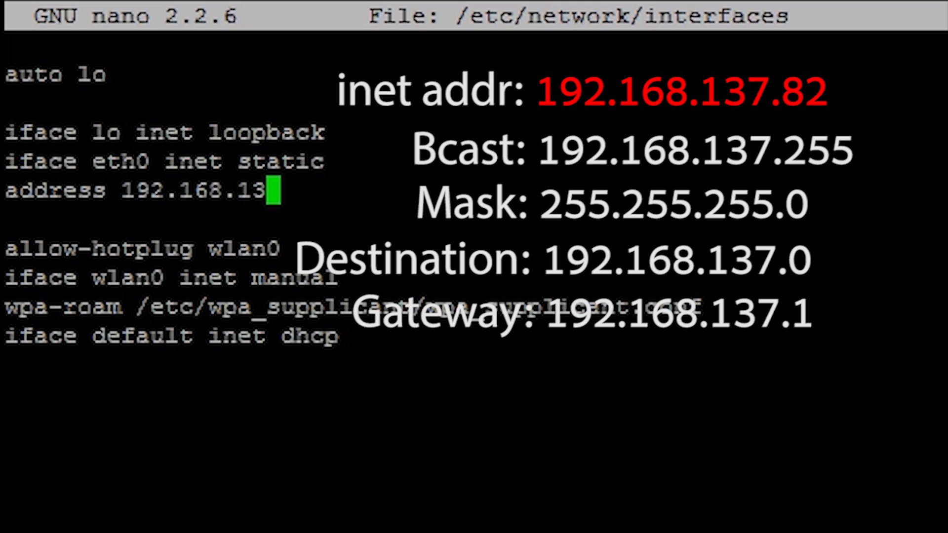
type("7.82")
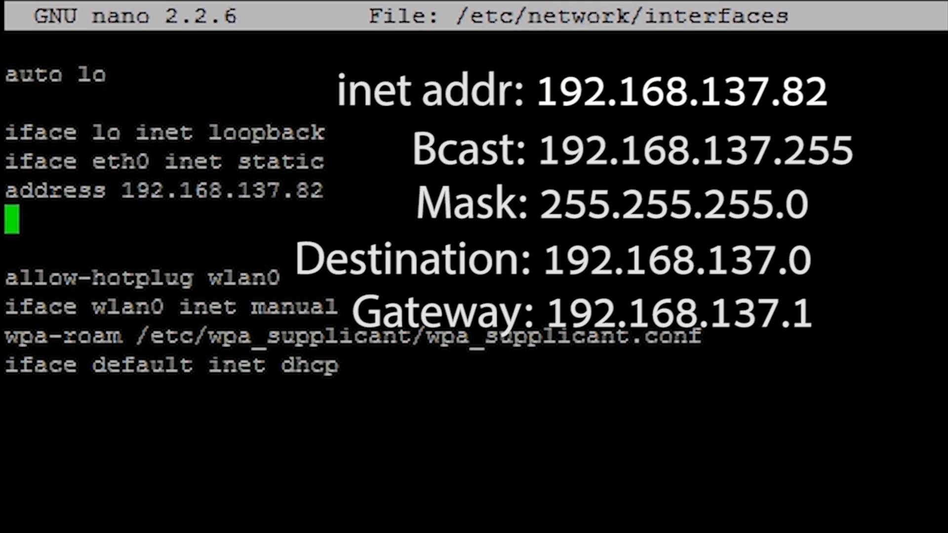
type("netmask")
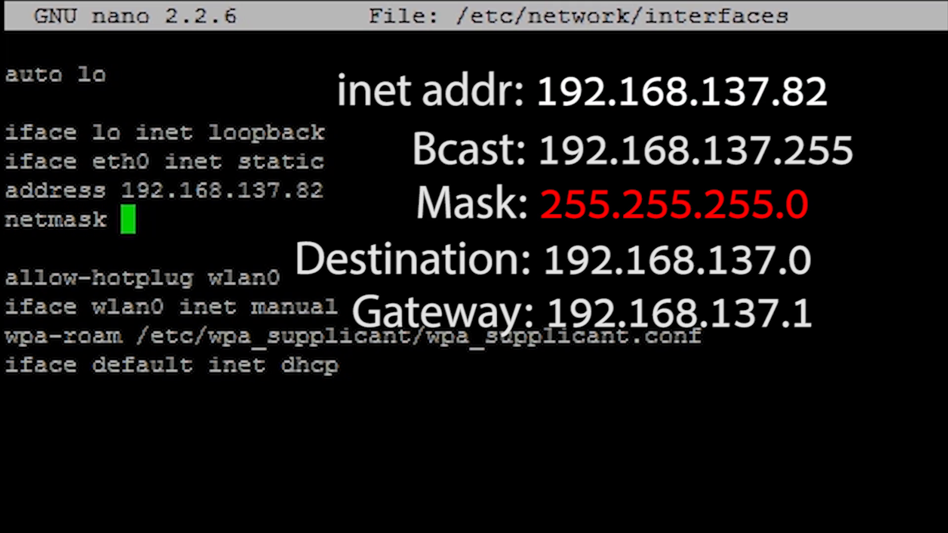
type("25")
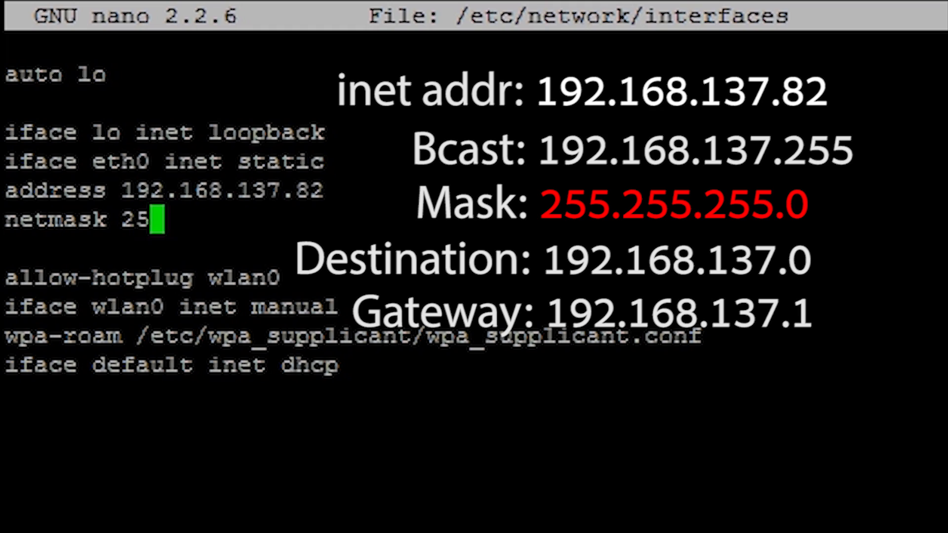
type(".255")
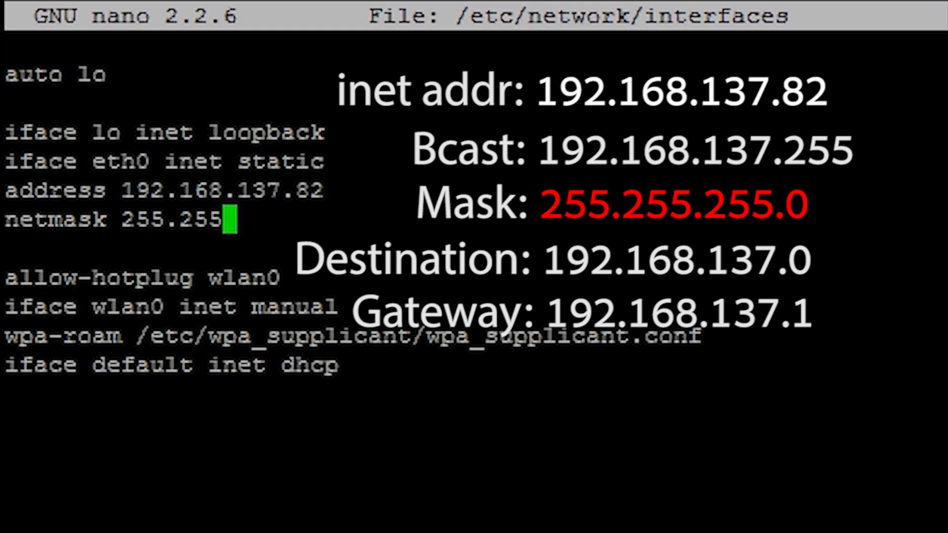
type(".255.0")
type("net")
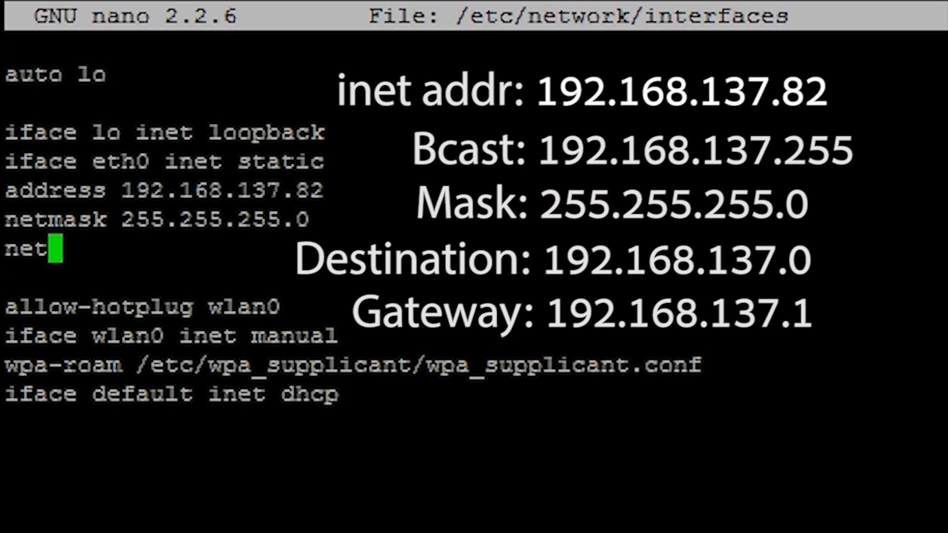
Add network 192.168.137.0, broadcast 192.168.137.255 and gateway 192.168.137.1 lines.
type("work")
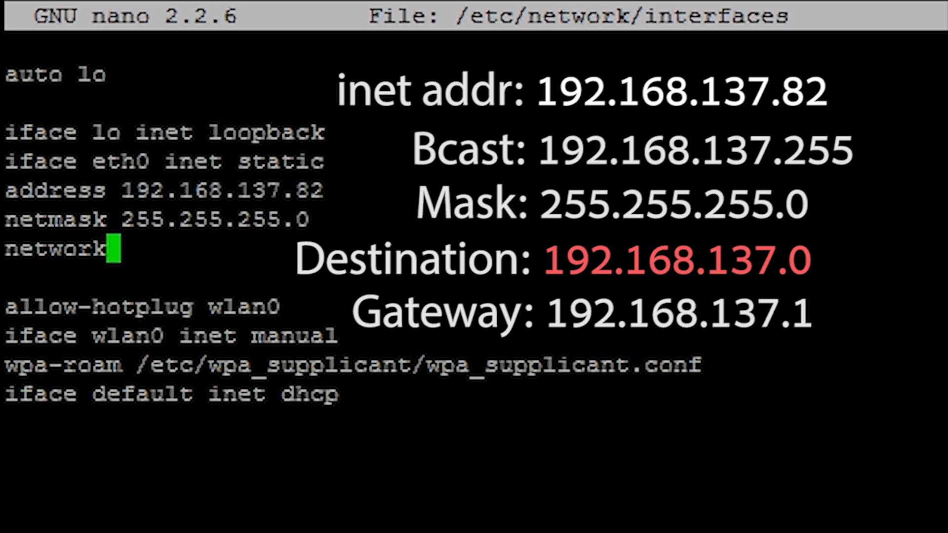
type("192")
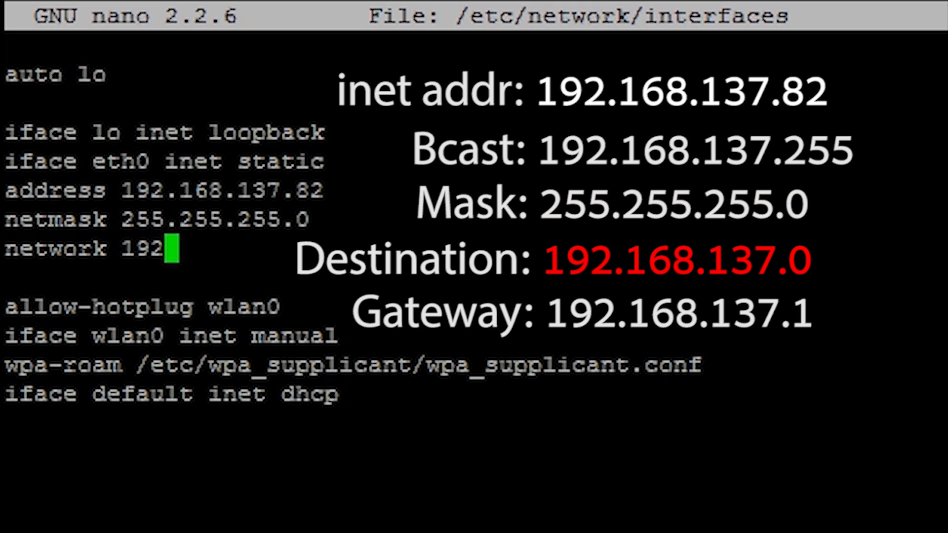
type(".168.1")
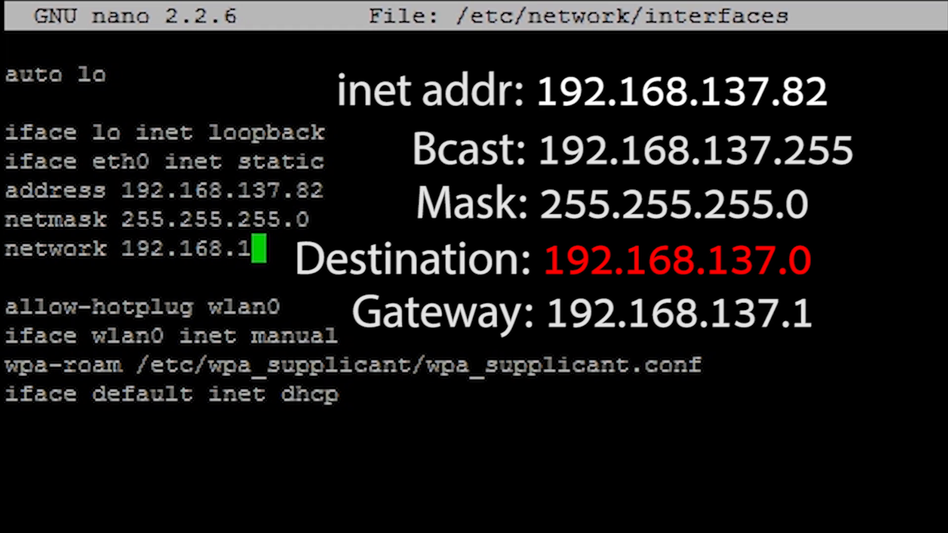
type("37.")
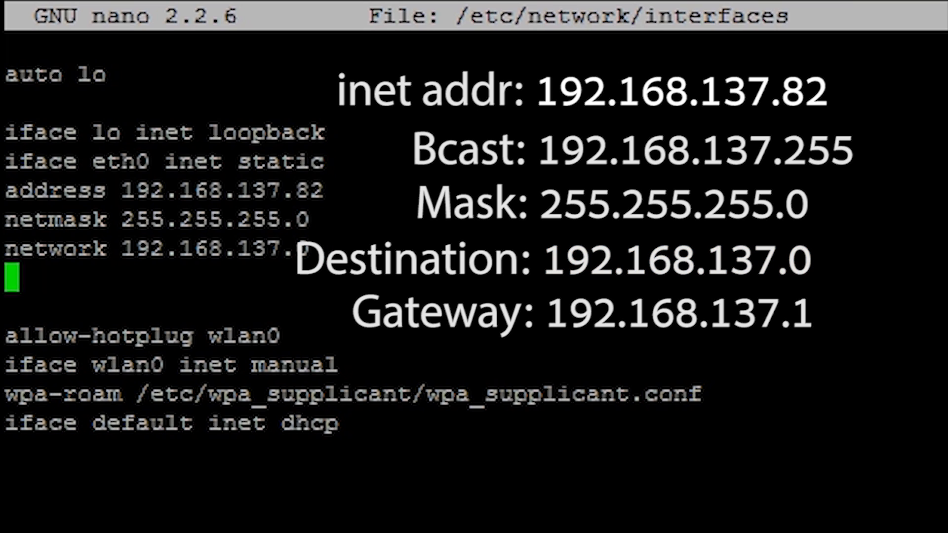
type("broadcast")
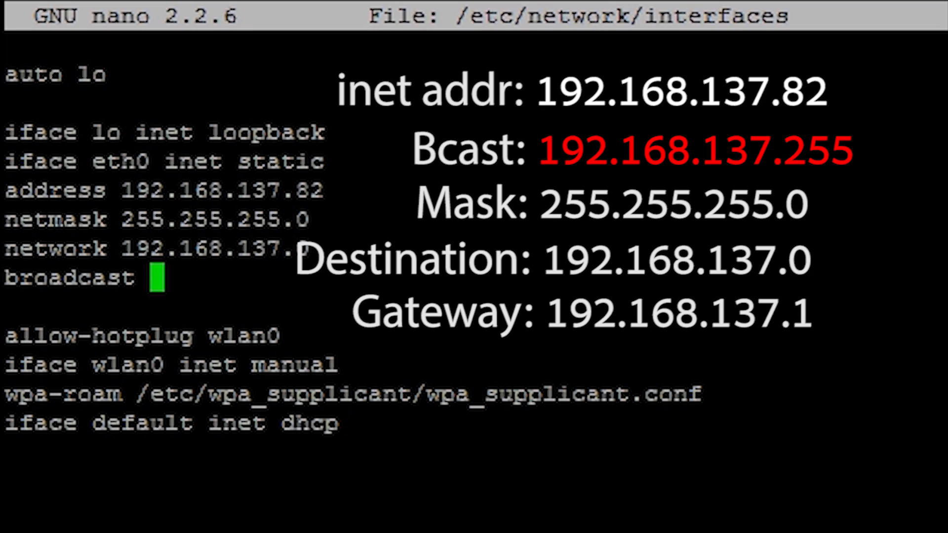
type("192.168.13")
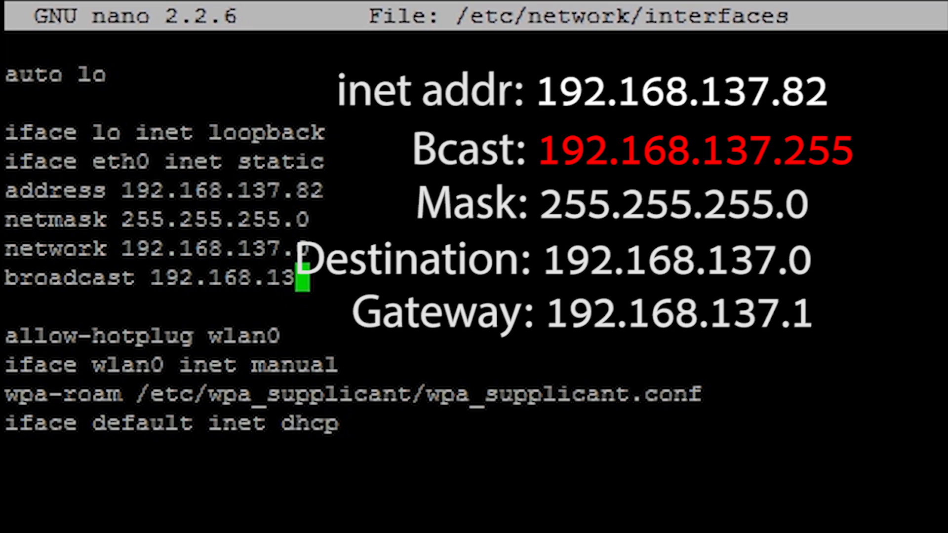
type("255")
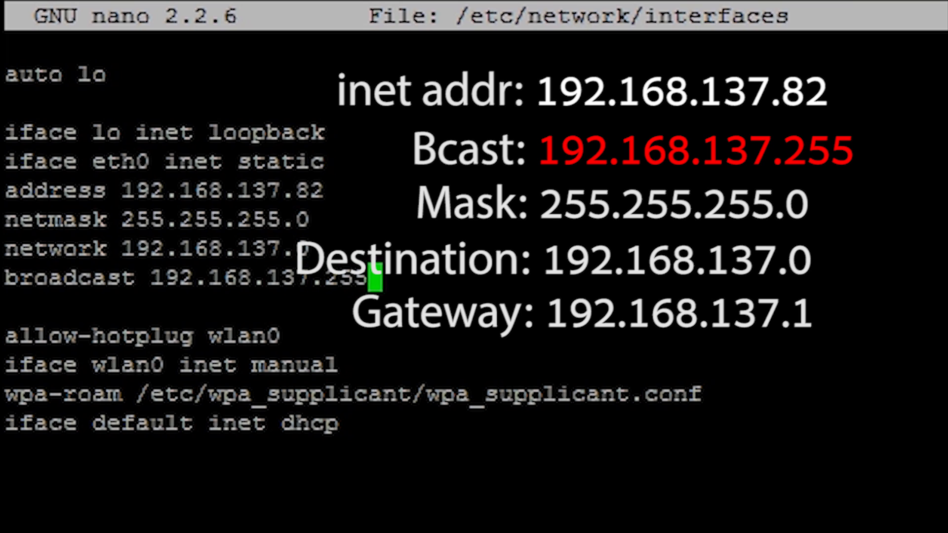
type("gateway 19")
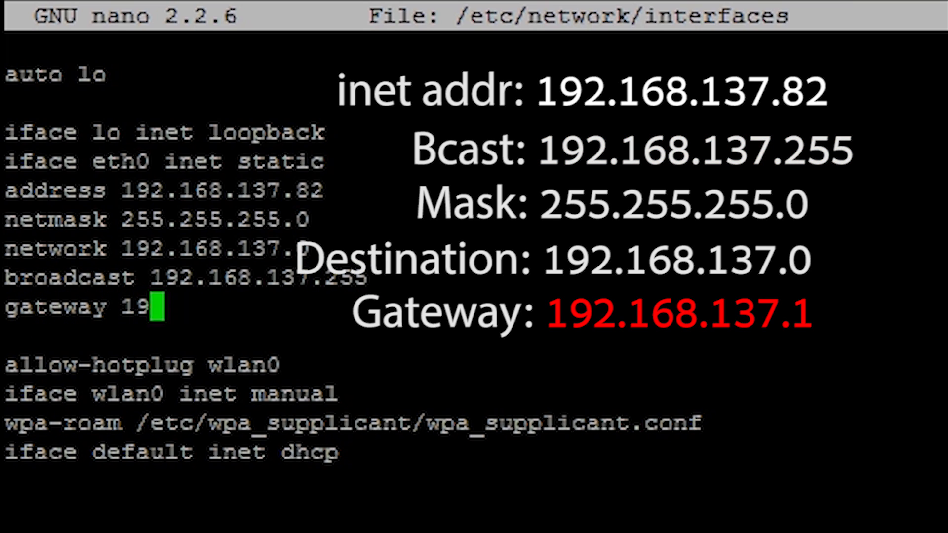
type("2.168.1")
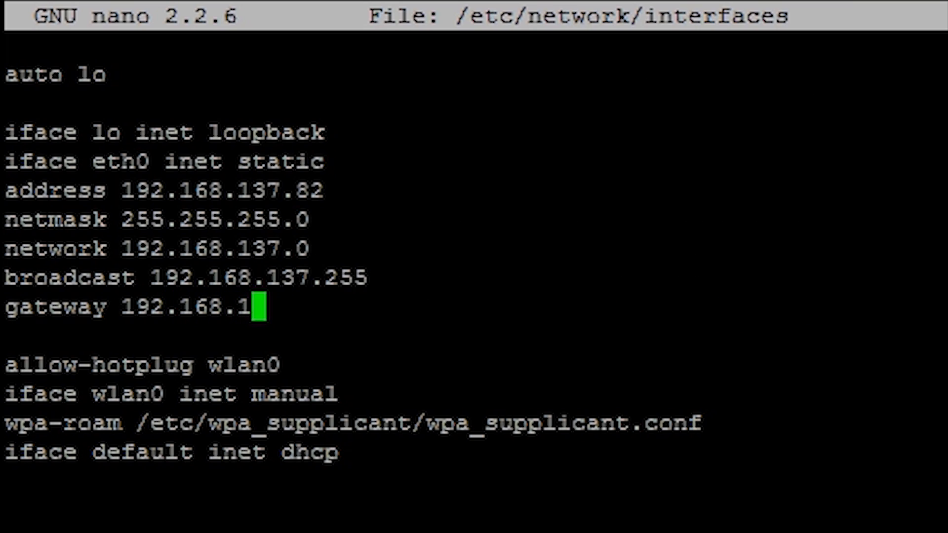
type("37")
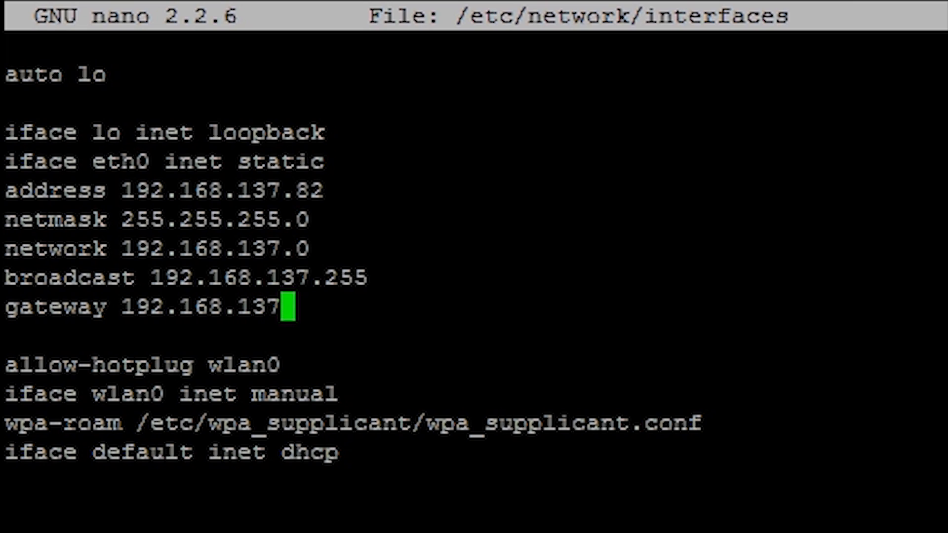
type(".1")
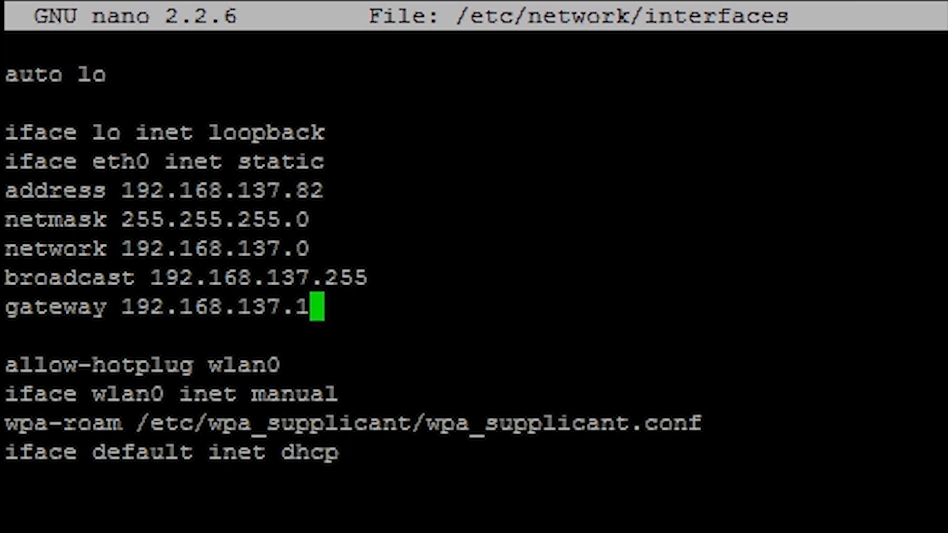
scroll("down", 3)
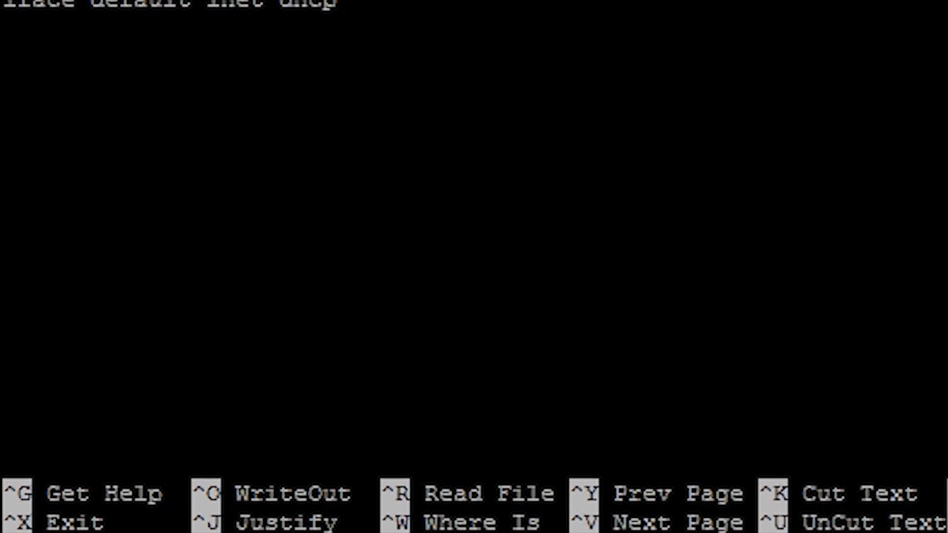
Exit nano and confirm saving the modified interfaces file.
key("ctrl+x")
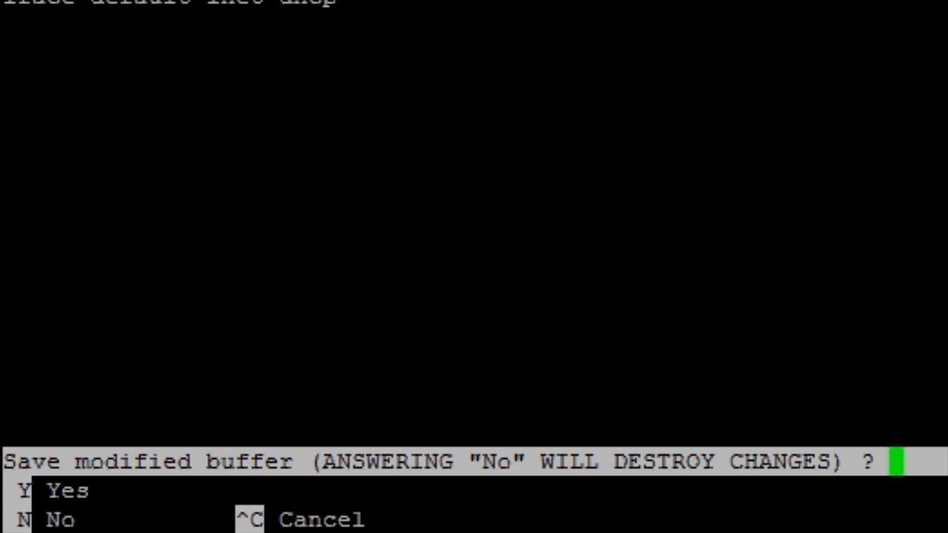
key("y")
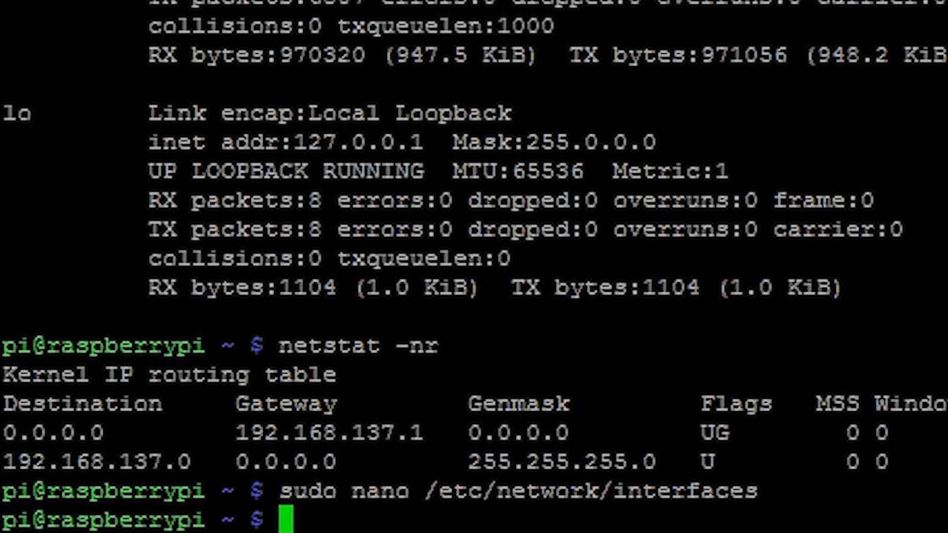
Restart the Raspberry Pi with 'sudo reboot'.
type("sud")
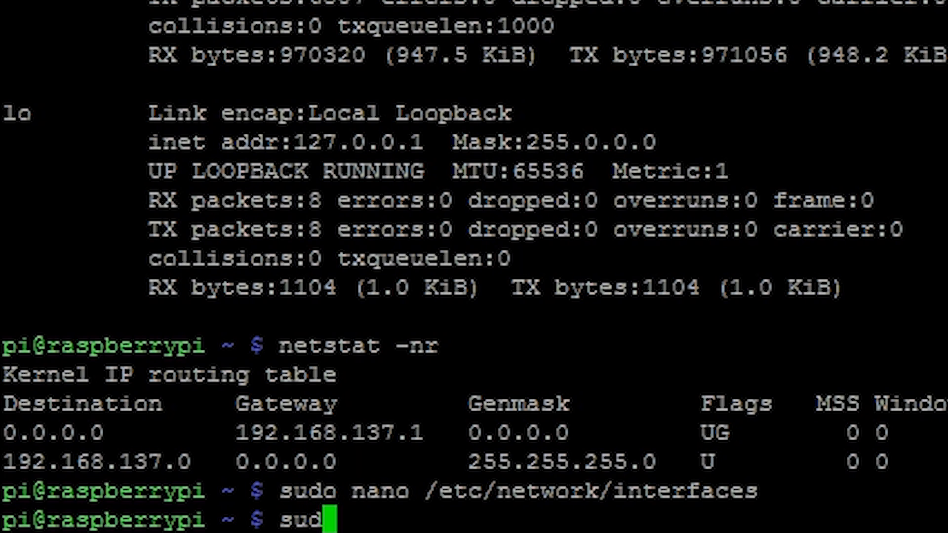
type("r")
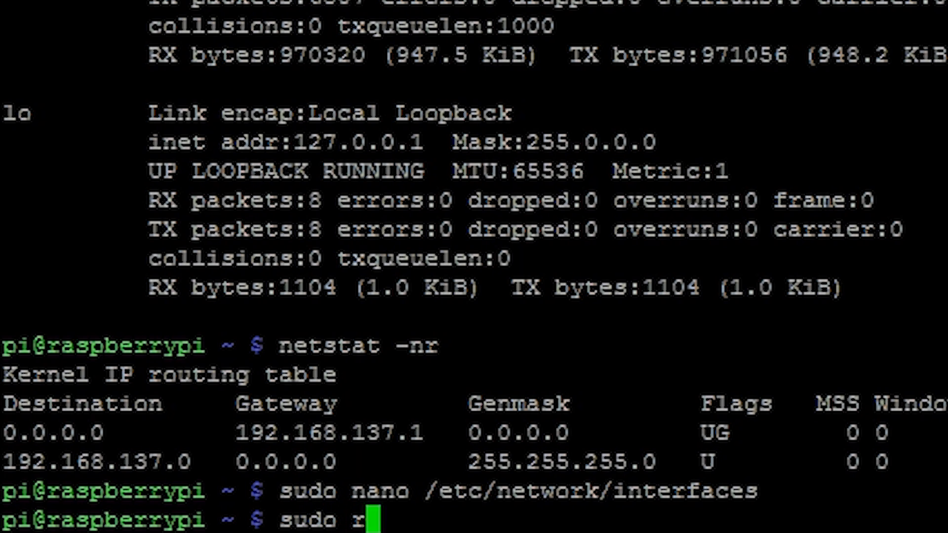
type("eboot")
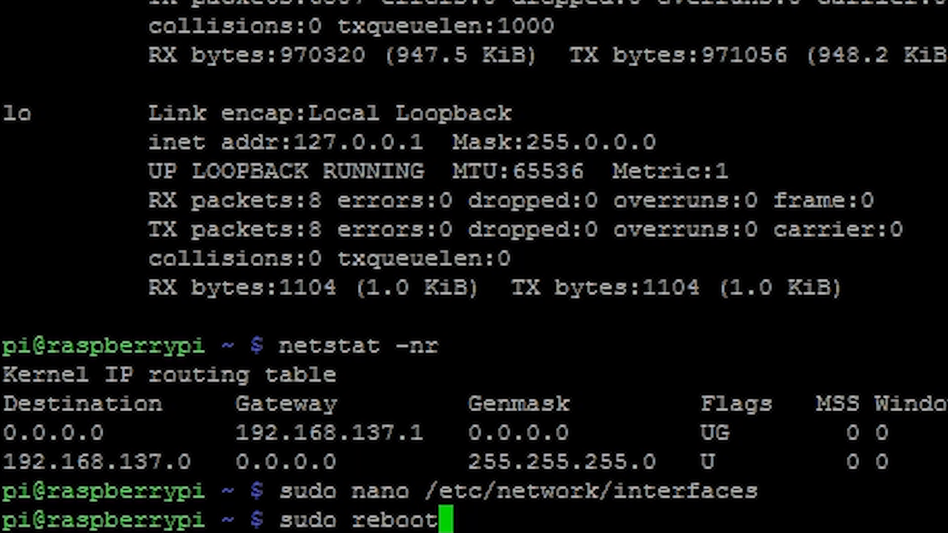
key("Return")
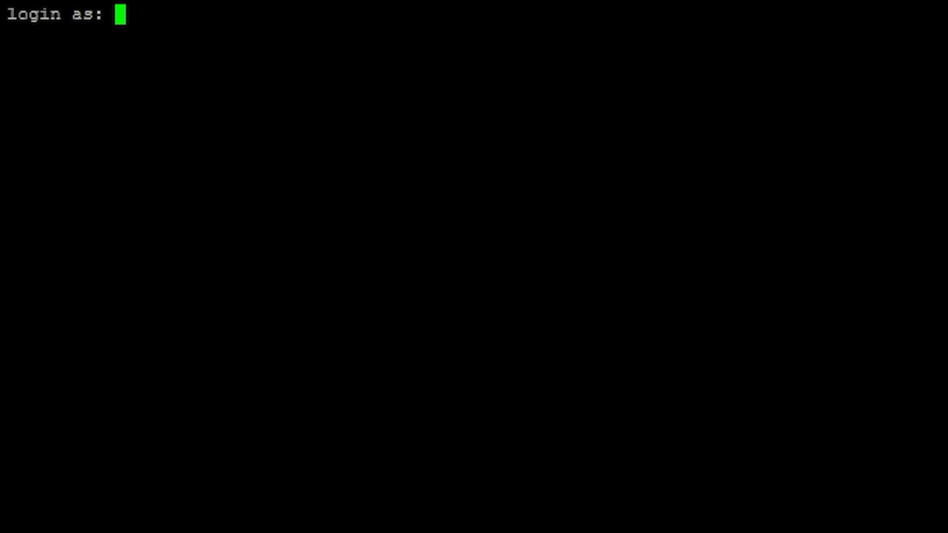
Log back in as pi and run ifconfig to confirm eth0 is at 192.168.137.82.
type("pi")
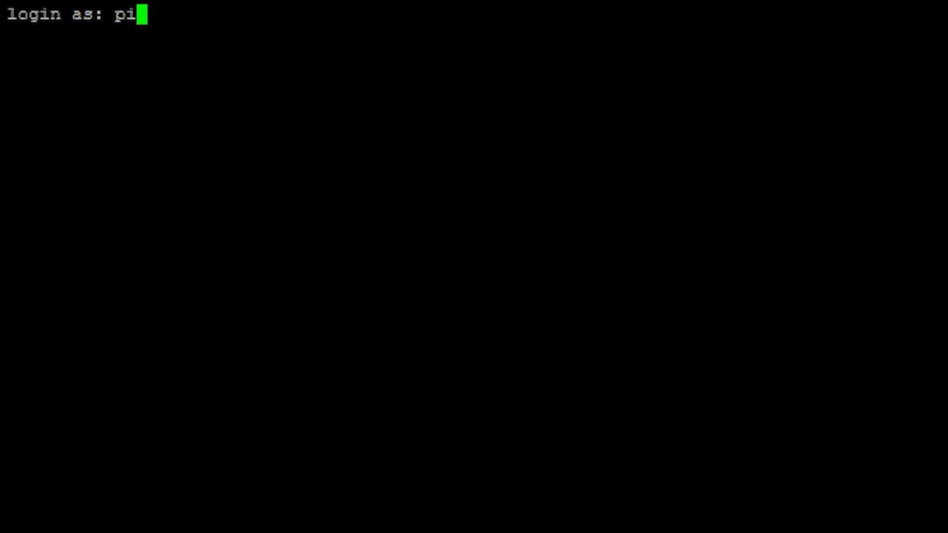
key("Return")
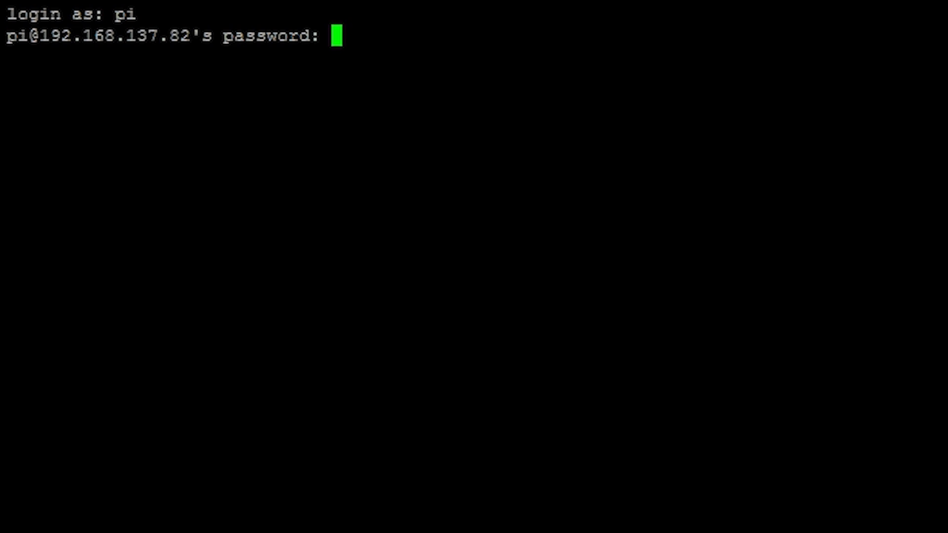
key("Return")
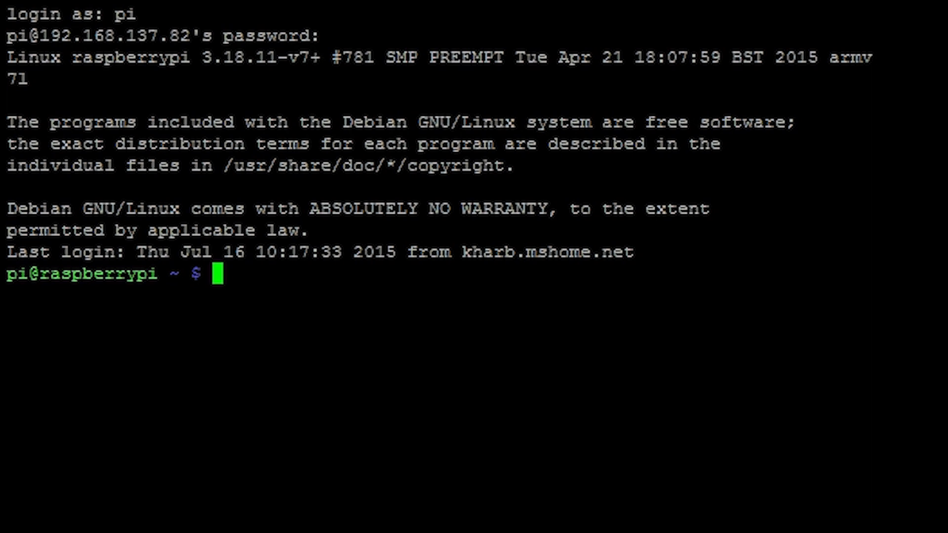
type("if")
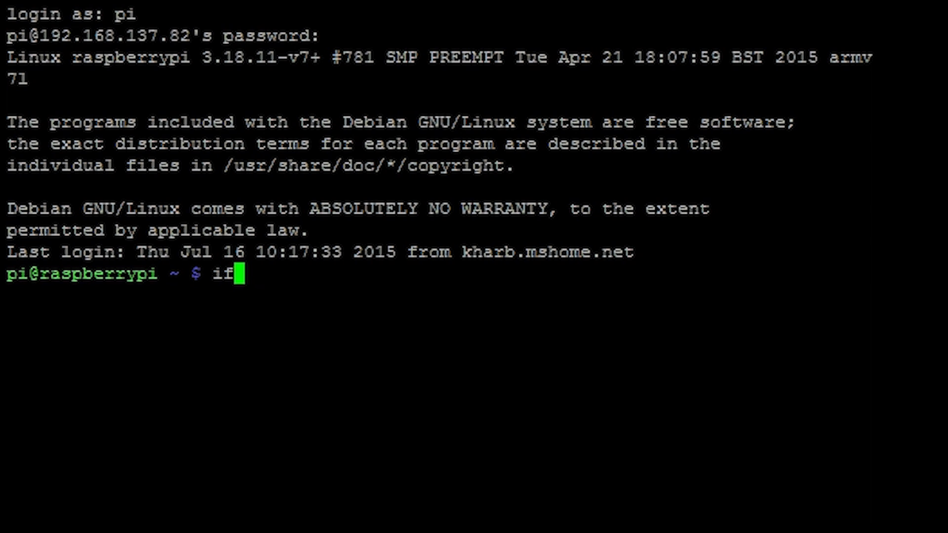
type("confi")
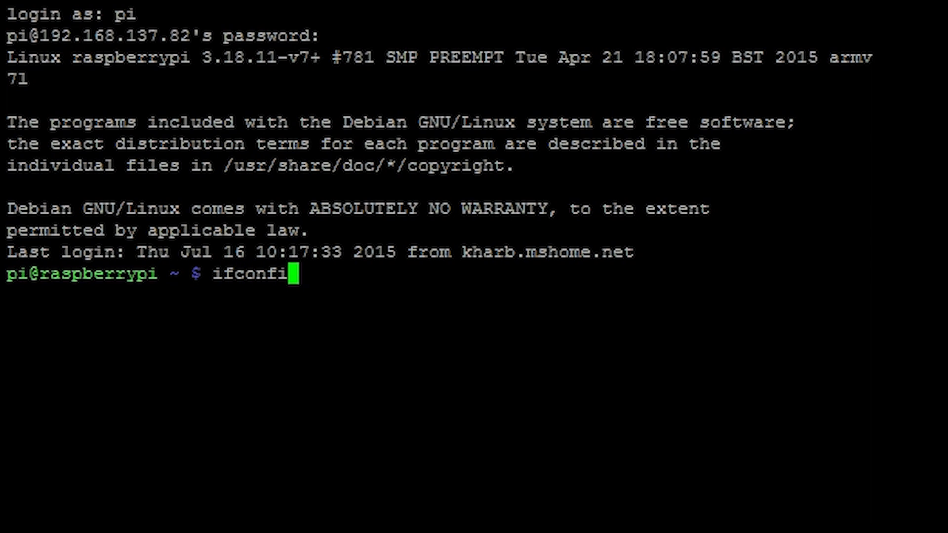
key("Return")
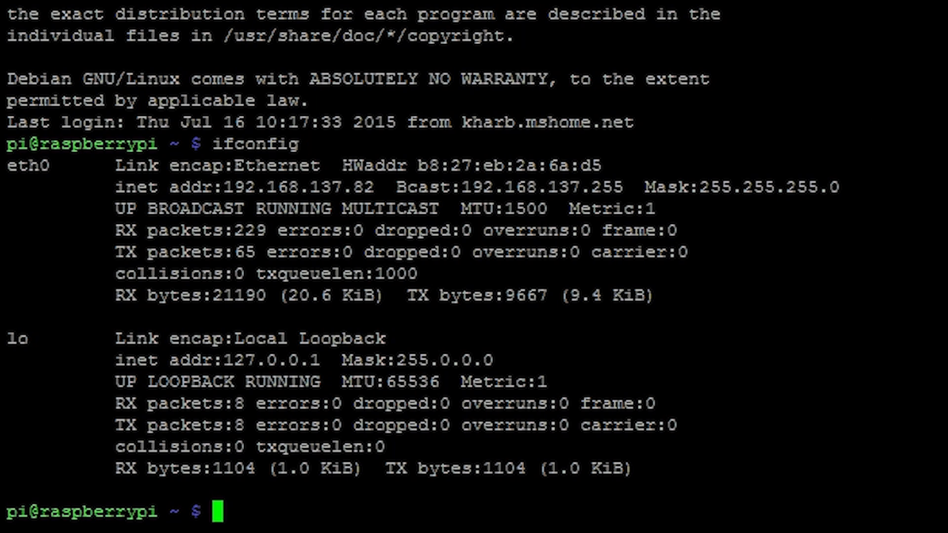
Print /etc/network/interfaces to confirm eth0 is static at 192.168.137.82.
type("cat")
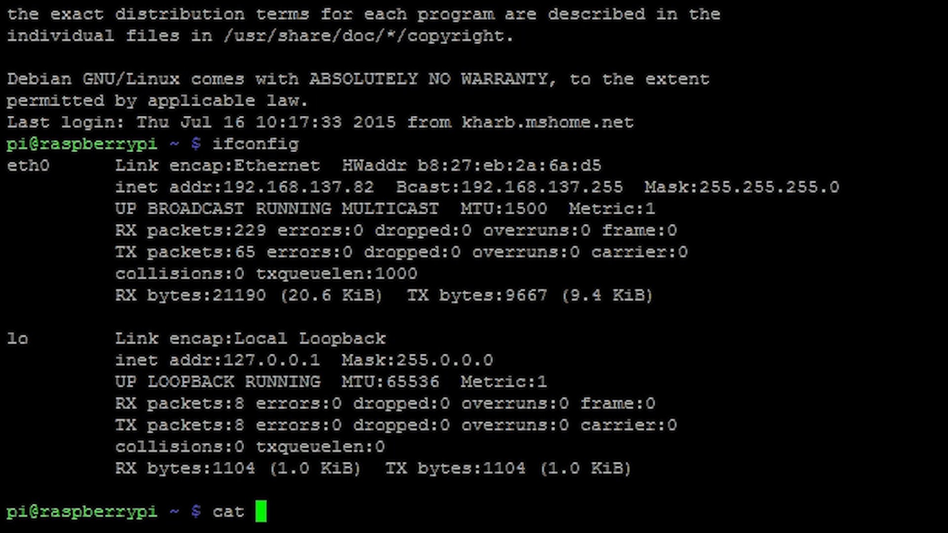
type("/etc/n")
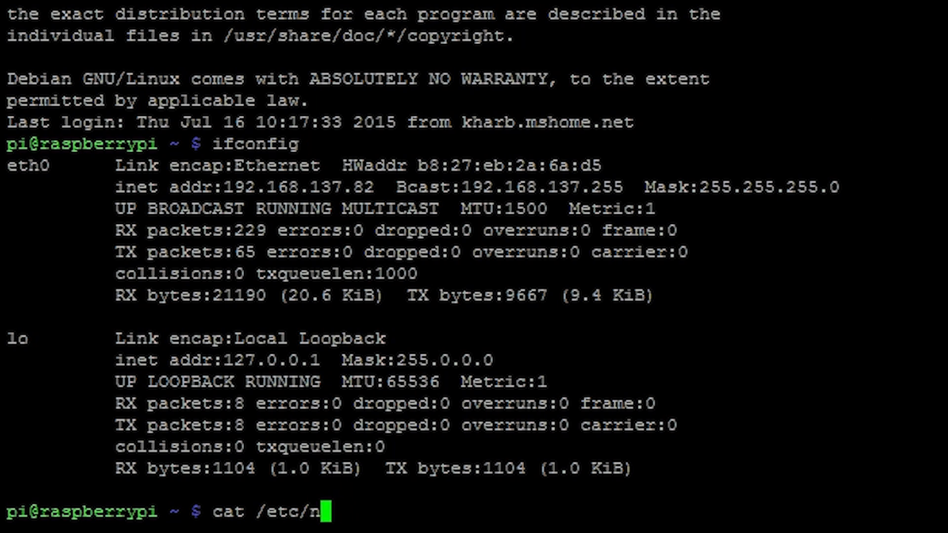
type("etwork/interface")
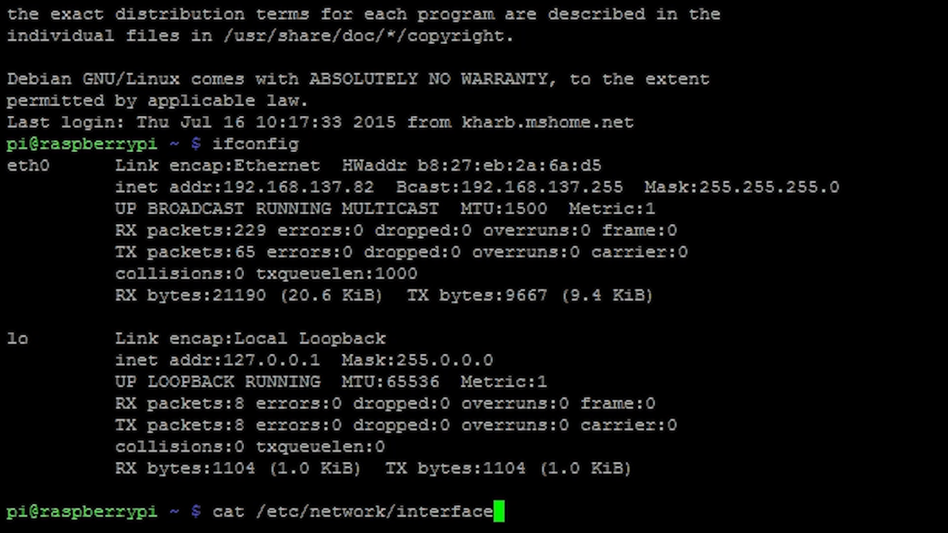
key("Return")
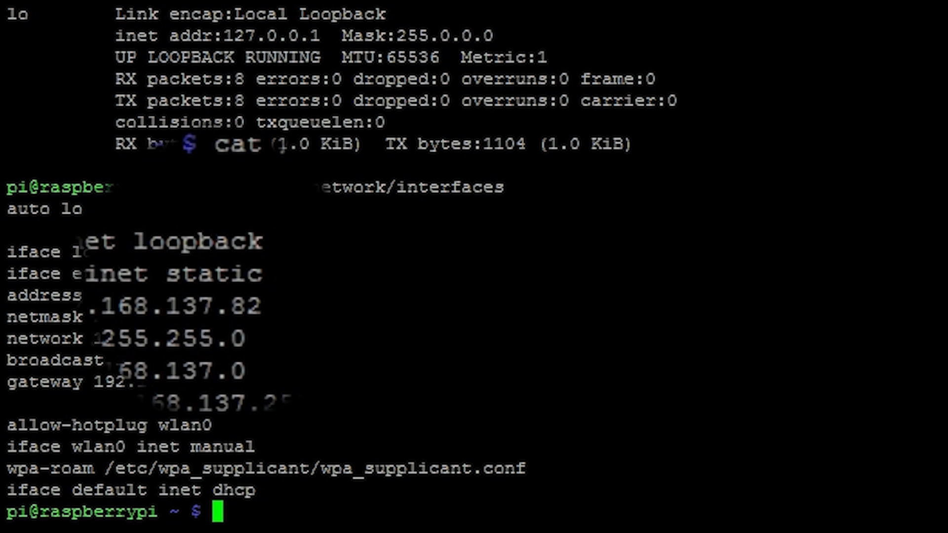